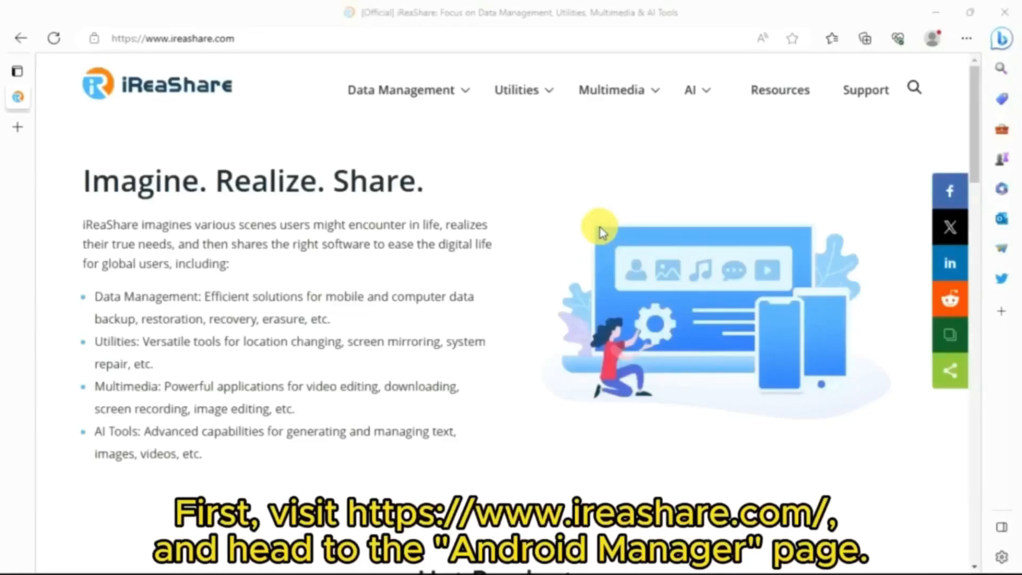
Open the Android Manager page under Data Management and scroll to its Step 1–3 guide.
click(401, 89)
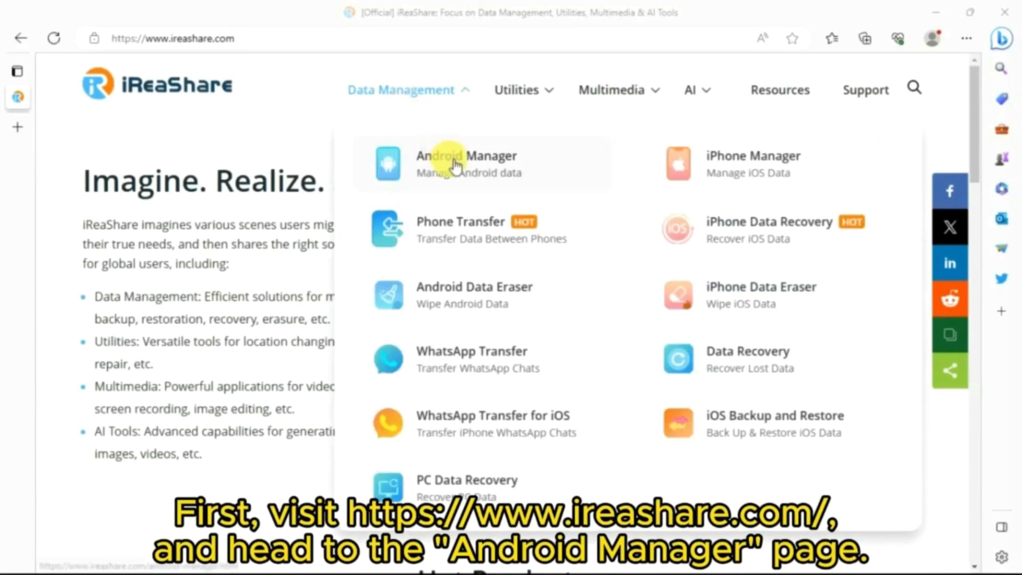
click(450, 160)
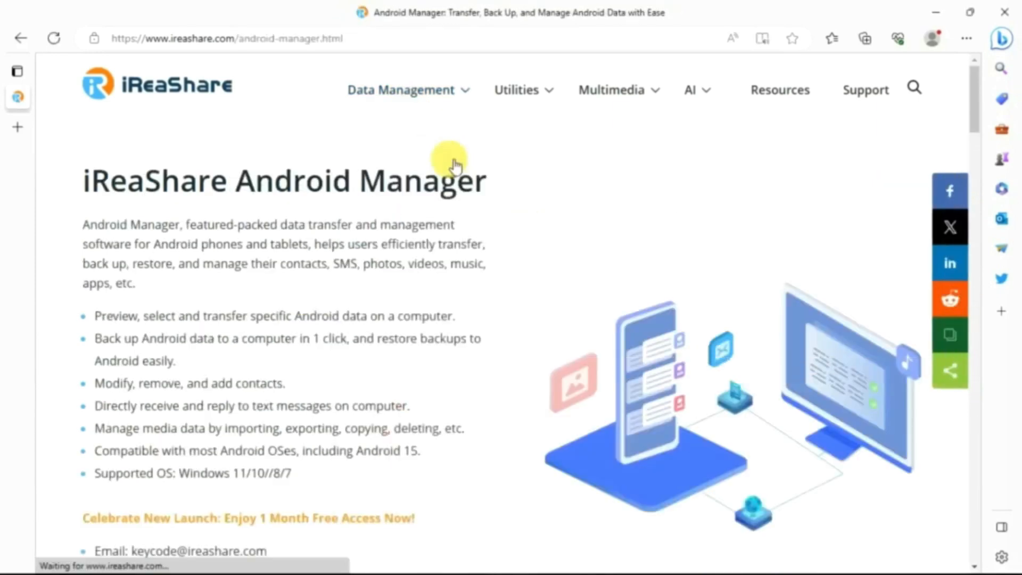
scroll(down, 3)
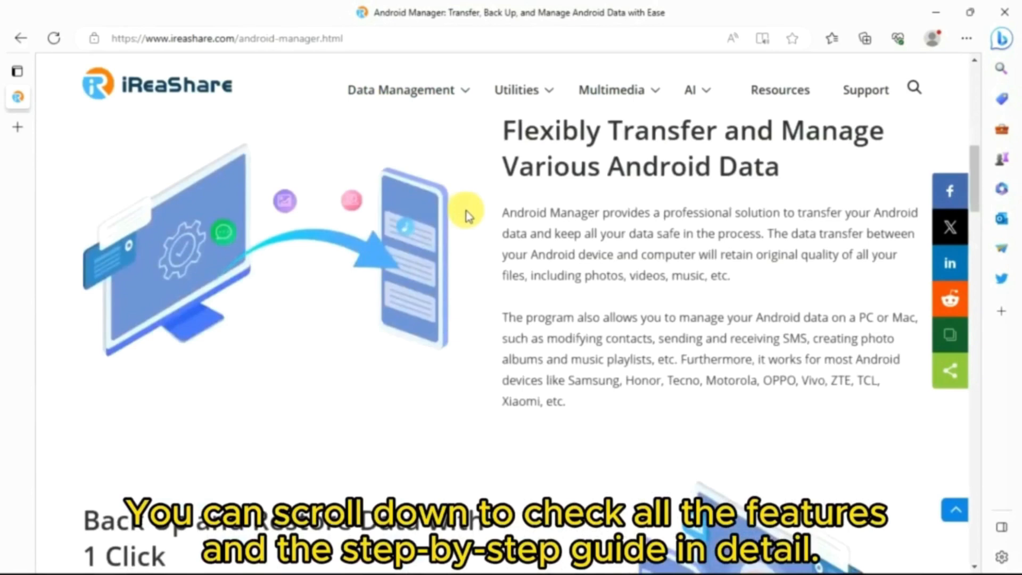
scroll(down, 3)
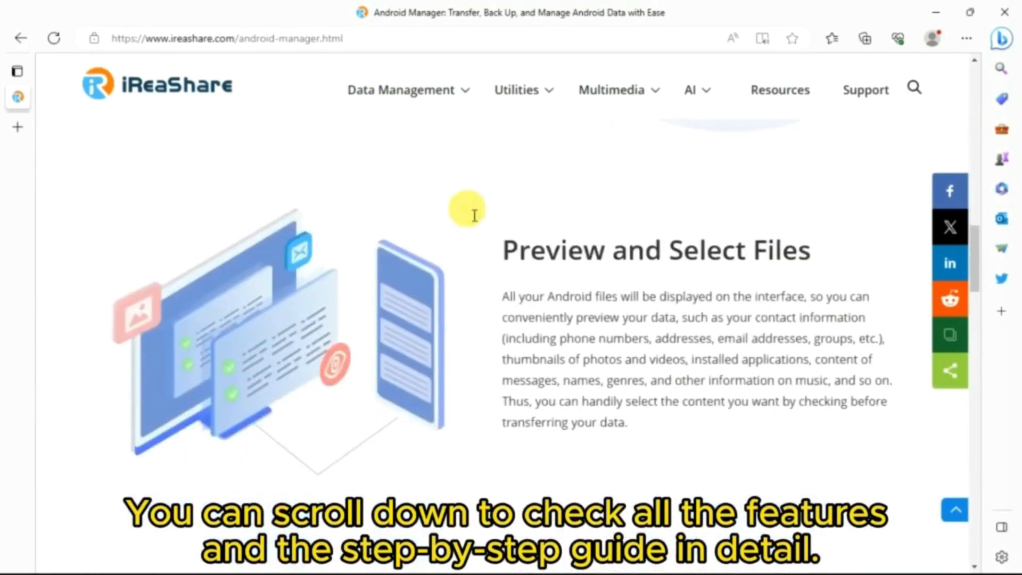
scroll(down, 3)
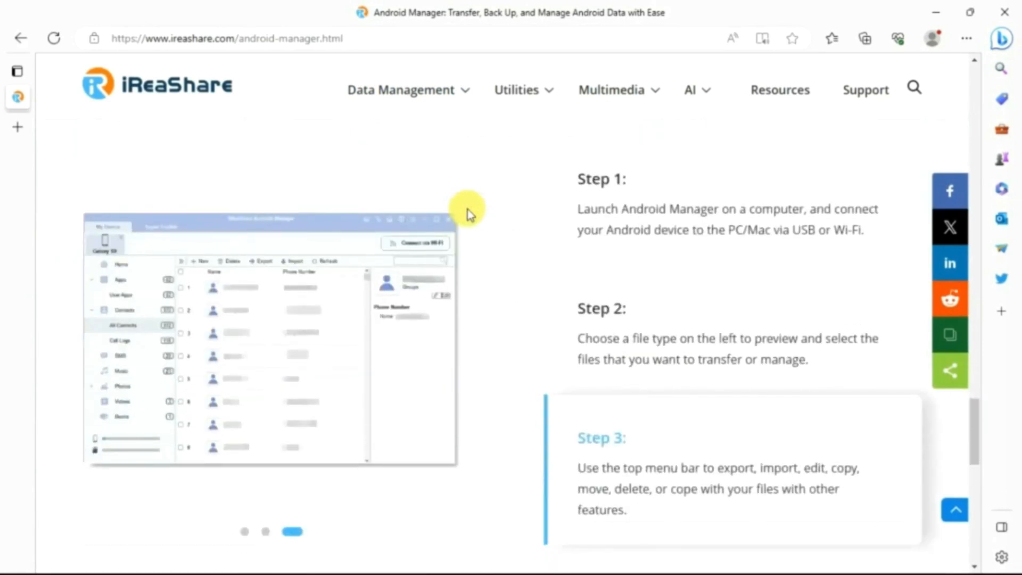
scroll(down, 3)
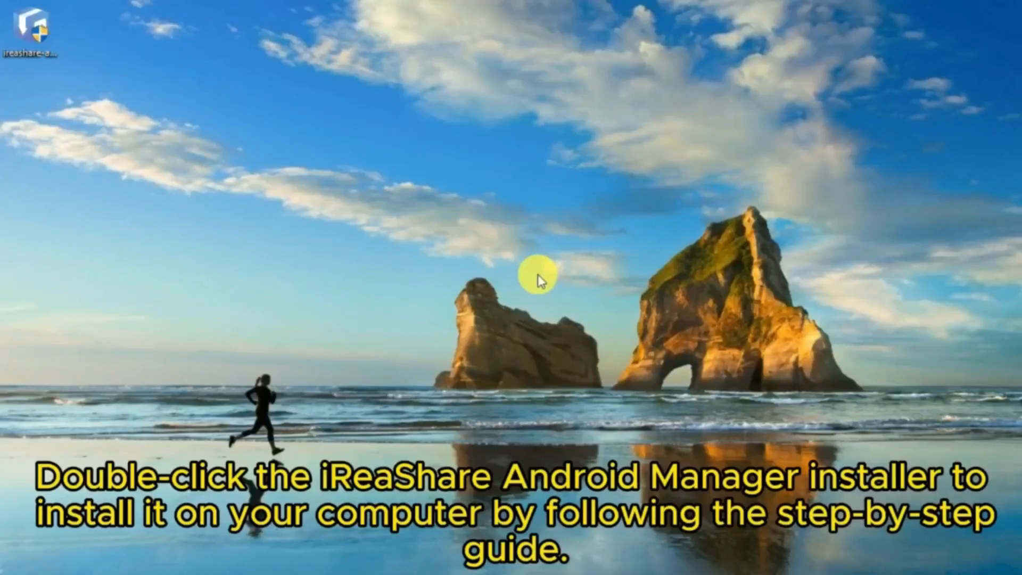
Install iReaShare Android Manager to the default Program Files folder and finish setup.
double_click(32, 29)
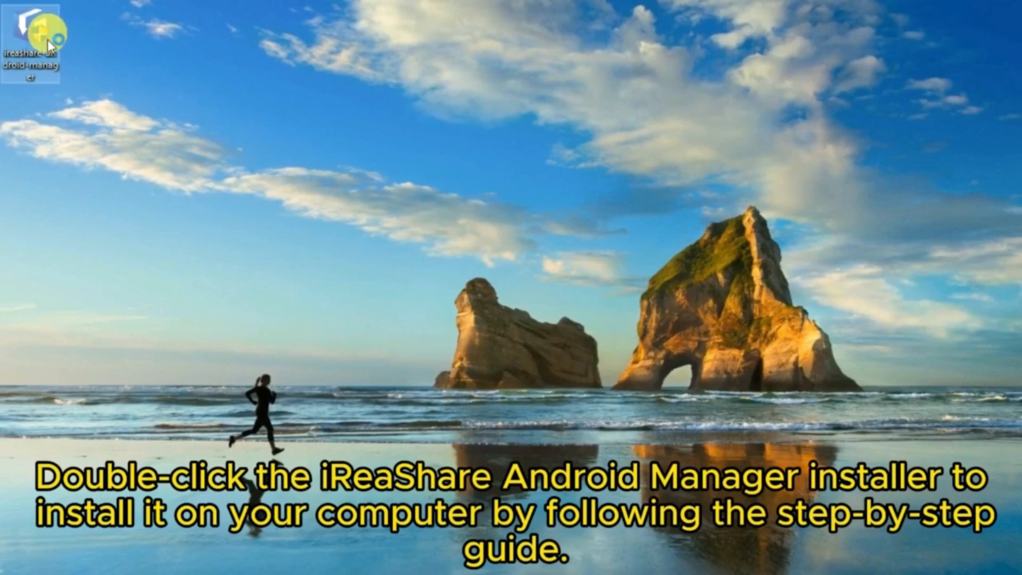
double_click(29, 29)
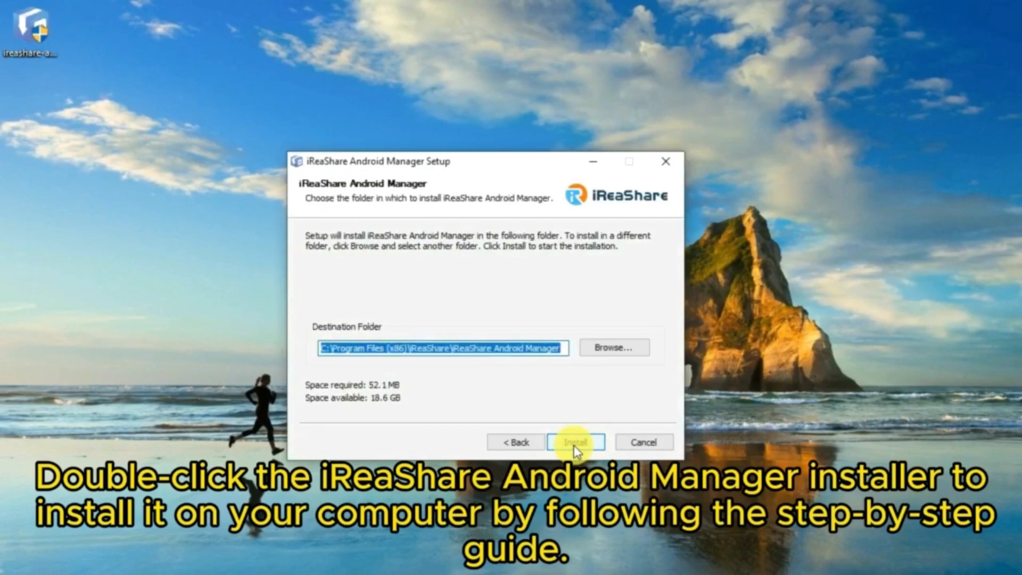
click(574, 442)
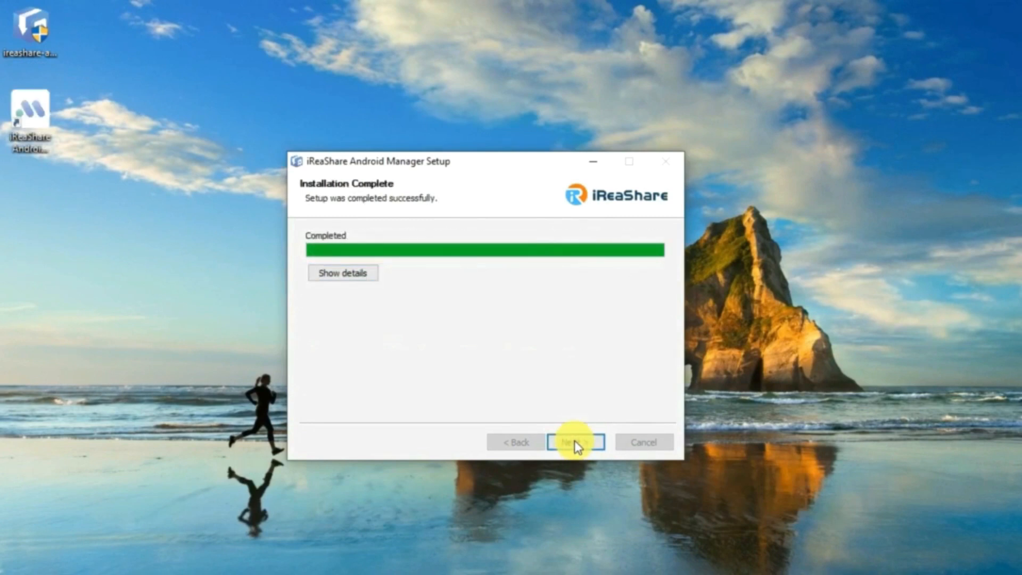
click(575, 442)
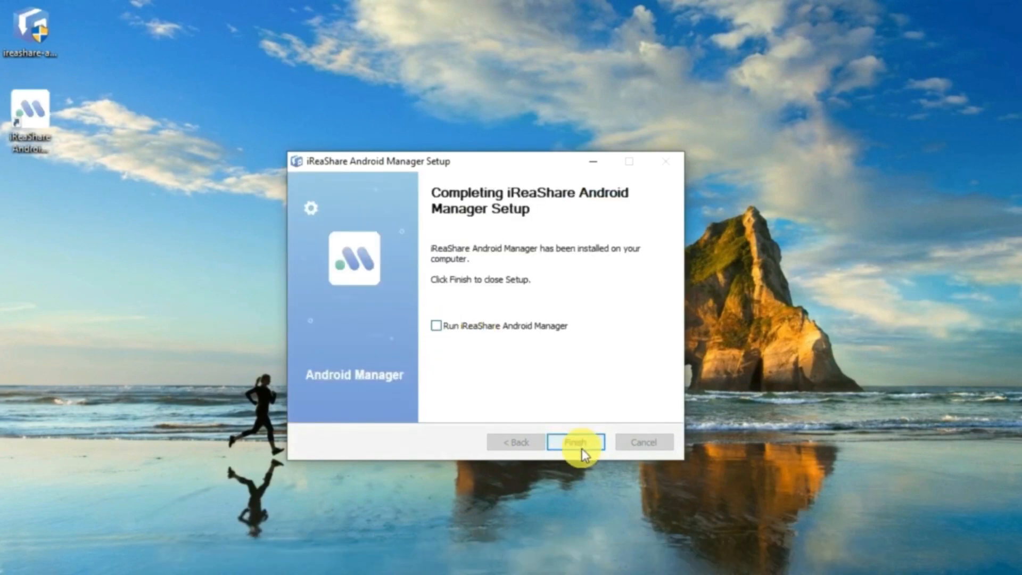
click(576, 442)
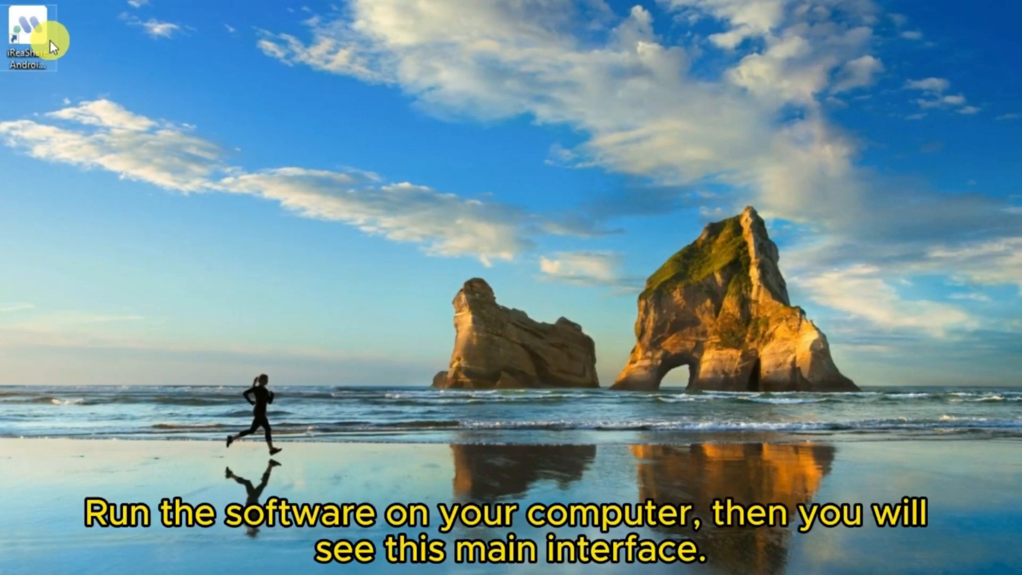
Launch Android Manager and open Super Toolkit's Backup tool.
double_click(26, 27)
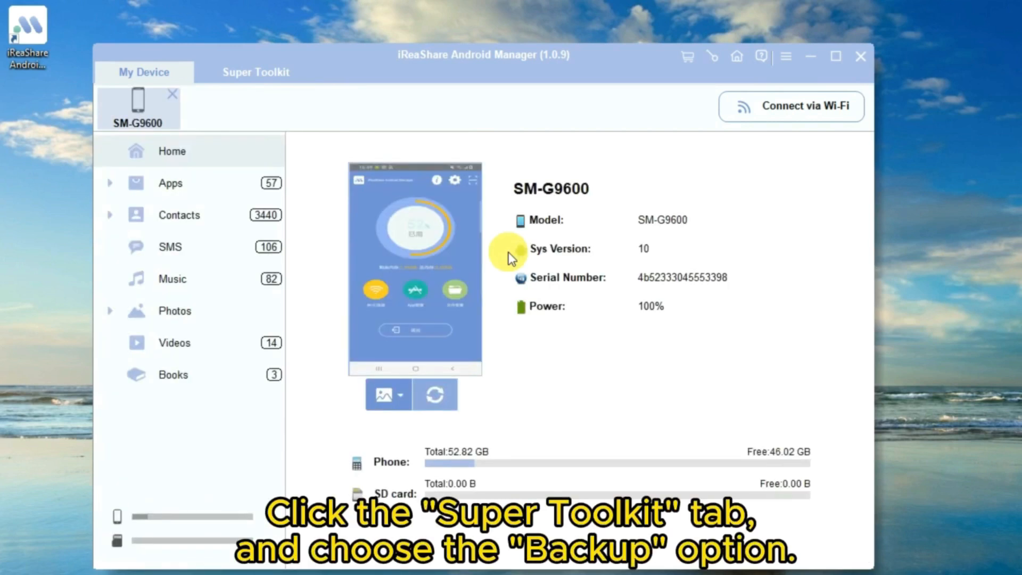
click(255, 72)
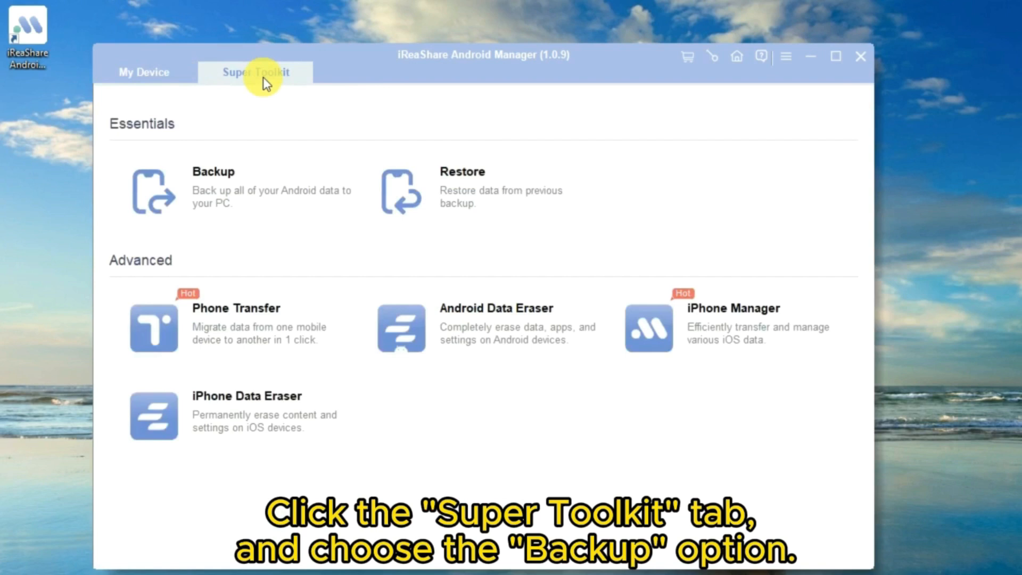
click(212, 172)
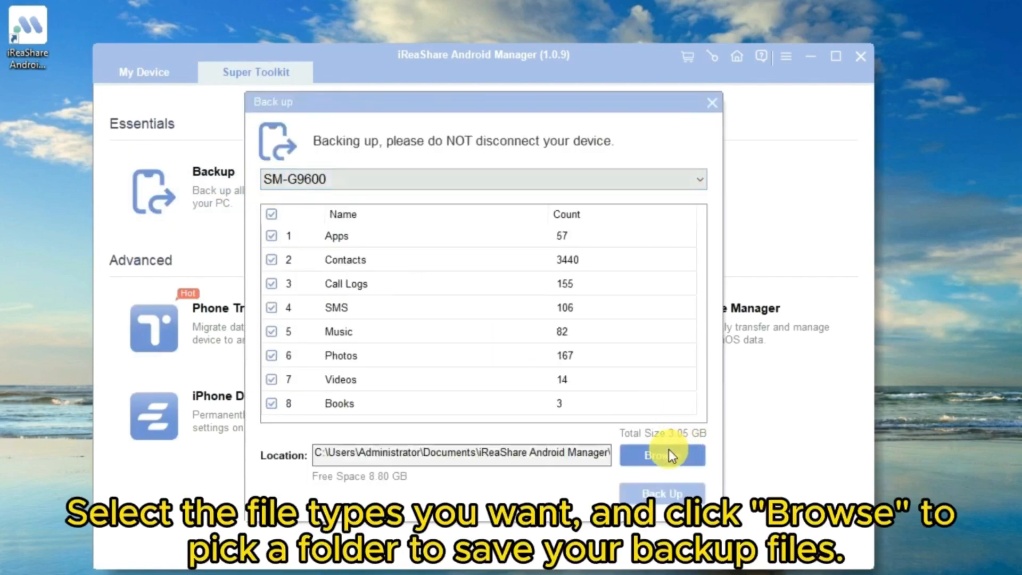
Set Desktop as the backup destination and start backing up all eight data types.
click(661, 455)
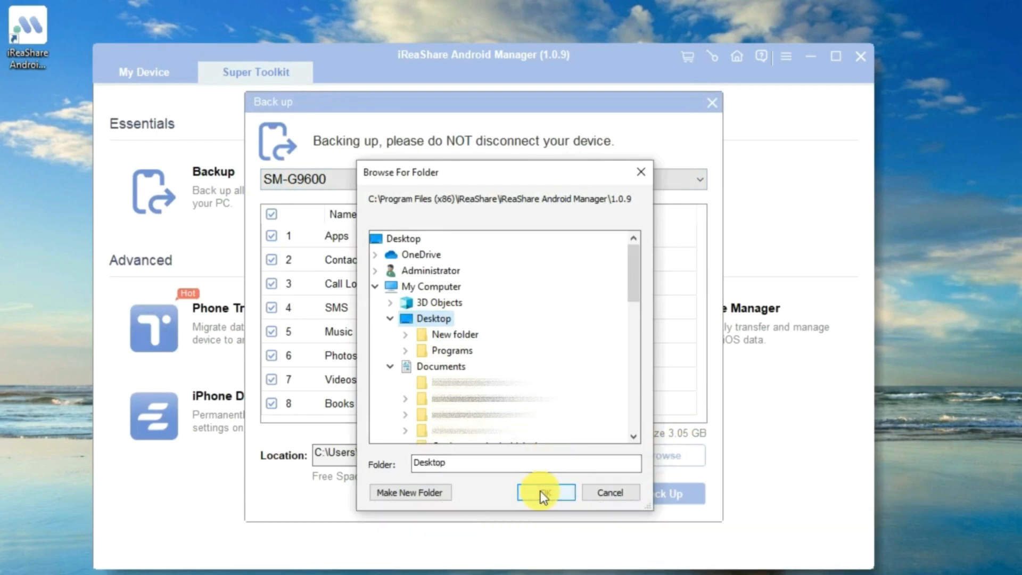
click(545, 492)
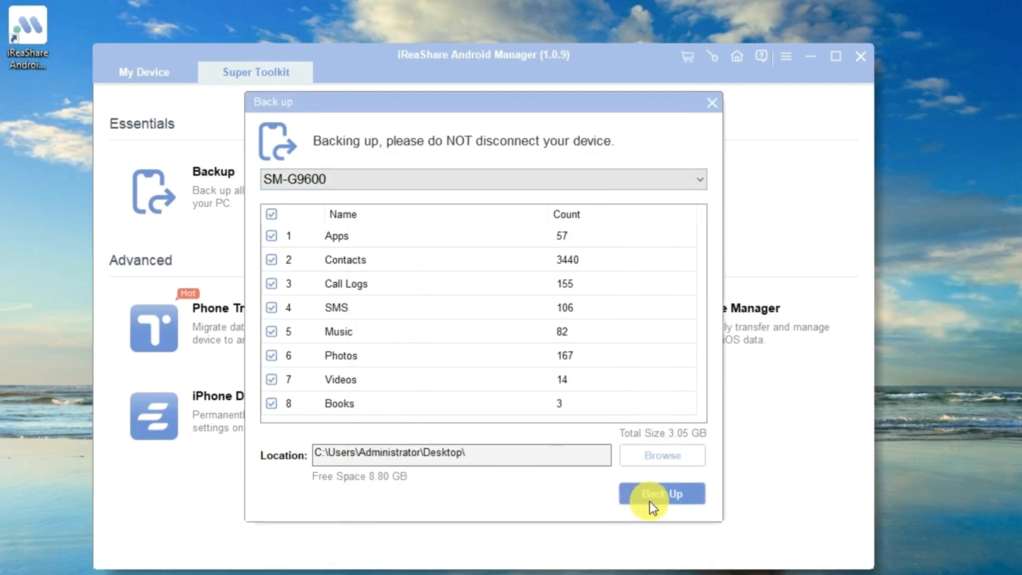
click(661, 493)
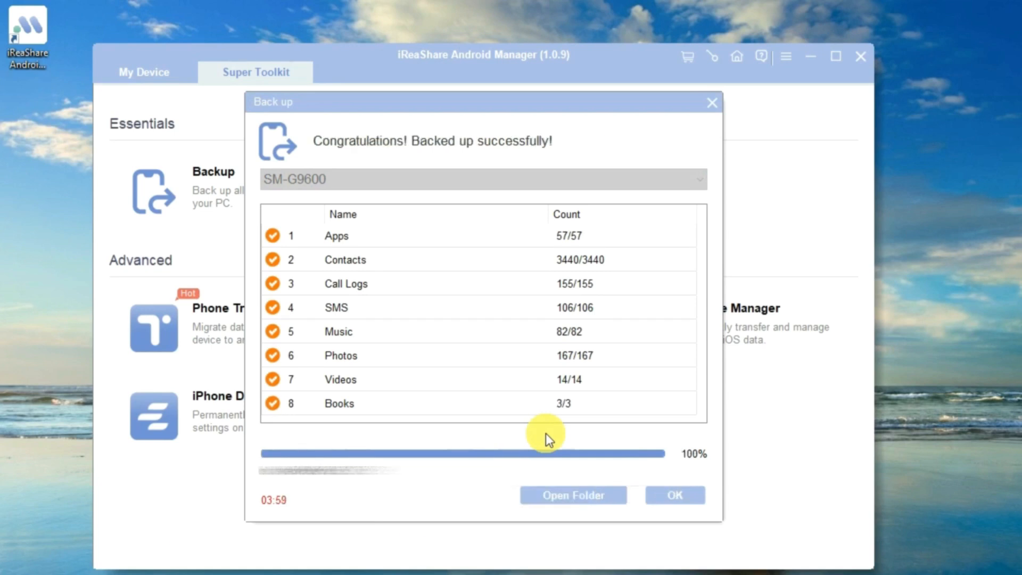
Dismiss the 'Backed up successfully' results after the backup reaches 100%.
click(675, 495)
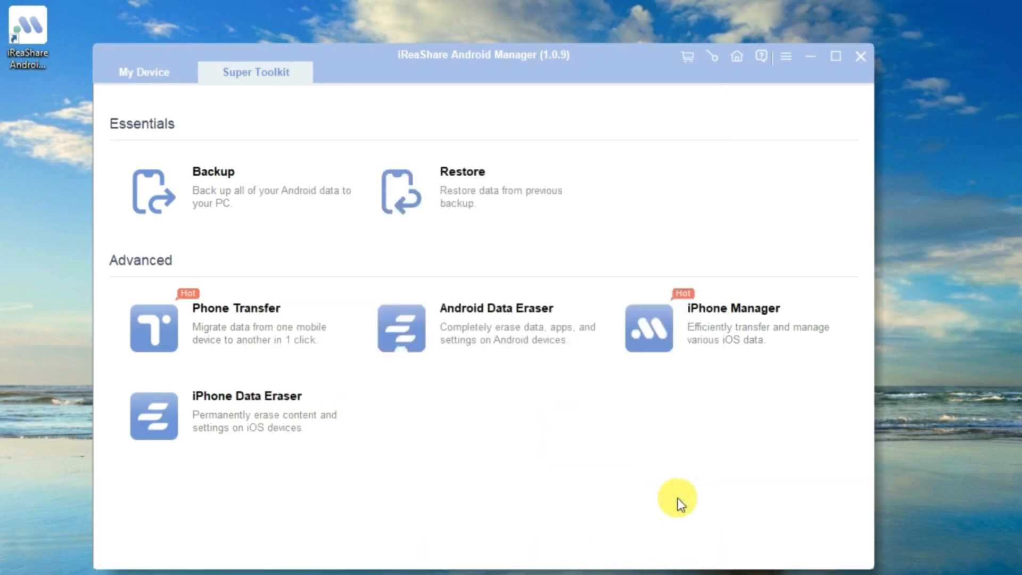